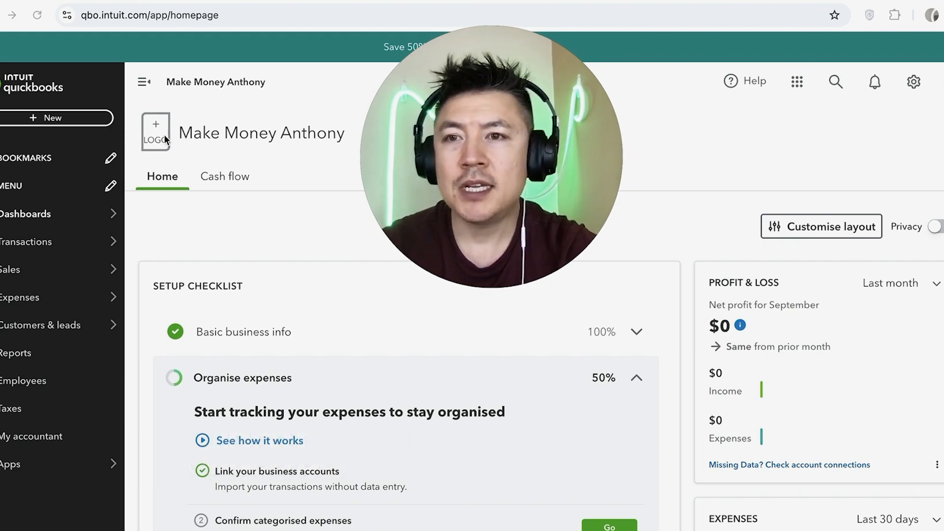
pyautogui.moveTo(301, 337)
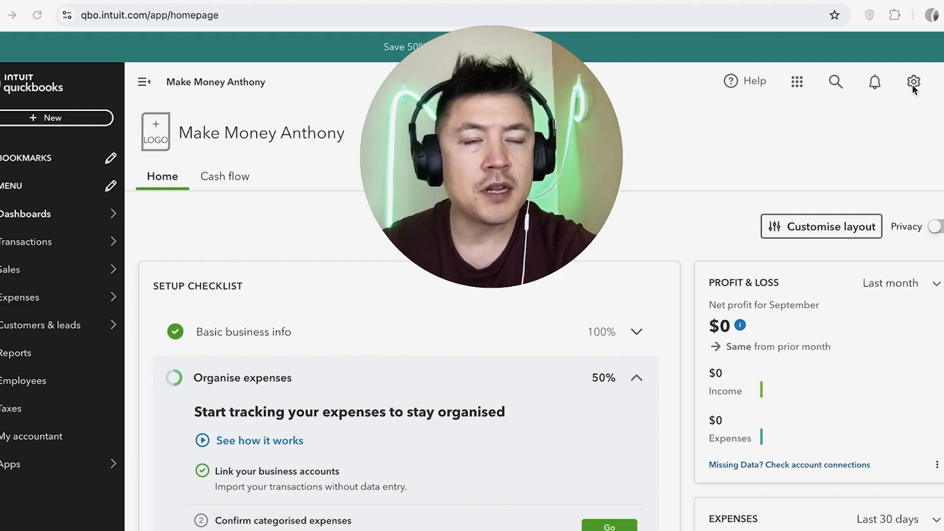
# Open the gear settings menu from the Make Money Anthony homepage toolbar.
pyautogui.click(913, 81)
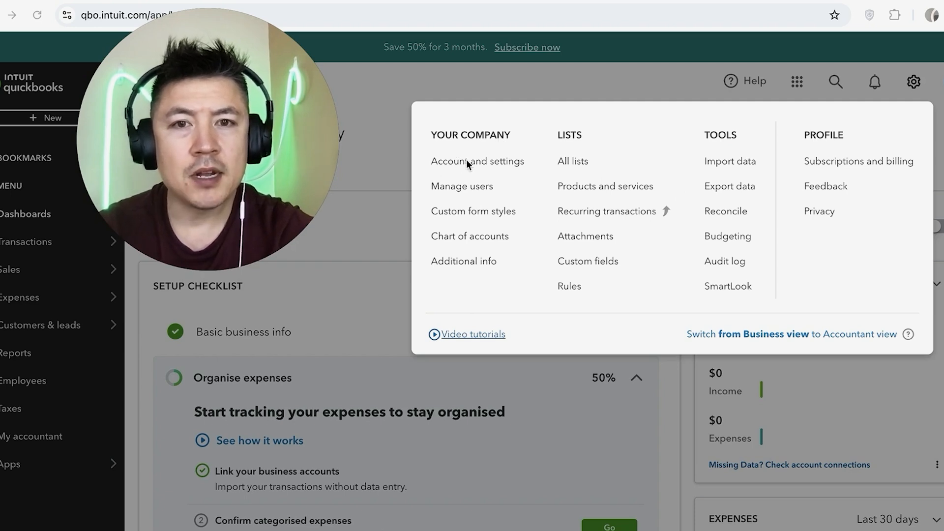
# Go to Account and Settings under Your Company to view company details.
pyautogui.click(477, 161)
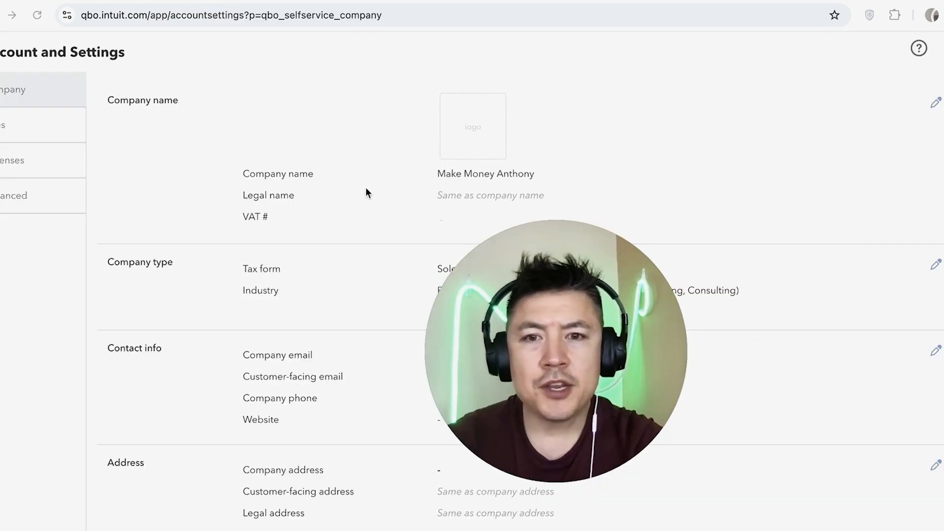
pyautogui.moveTo(322, 216)
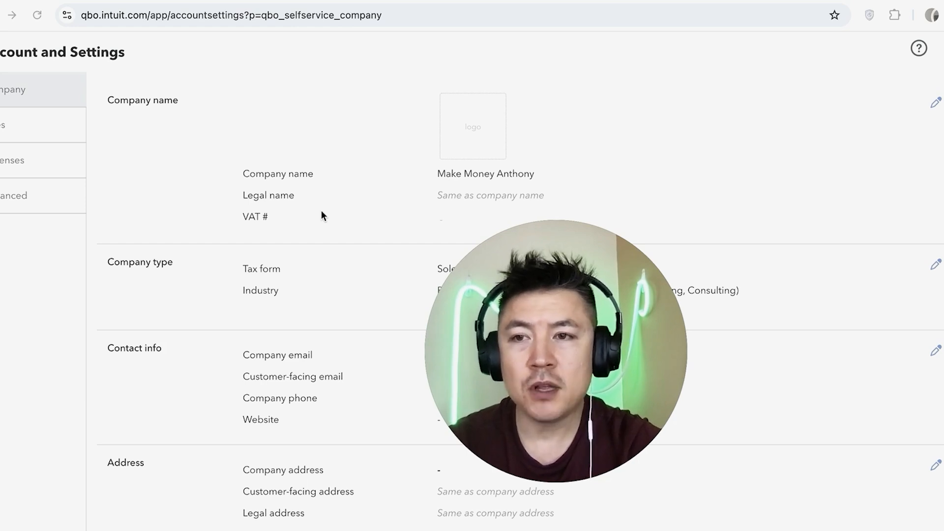
pyautogui.moveTo(24, 204)
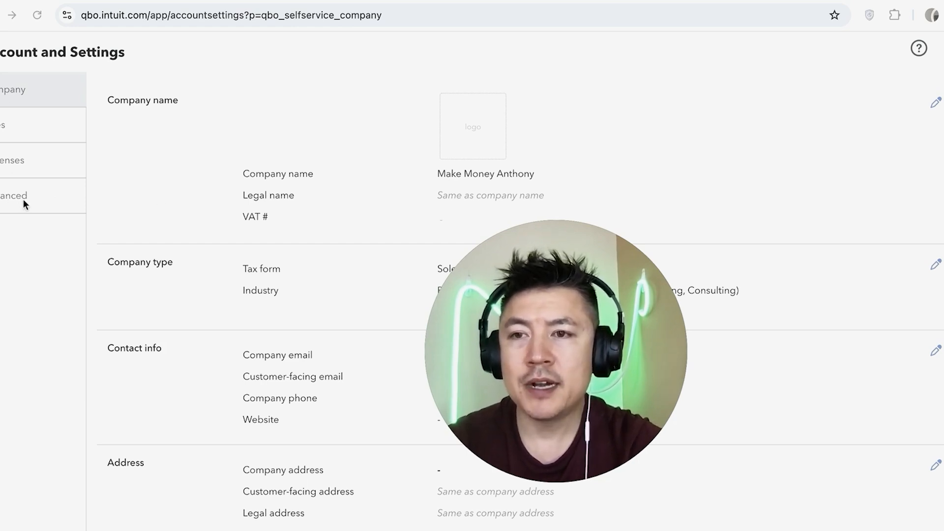
# Switch to the Advanced settings, showing US Dollar as home currency.
pyautogui.click(13, 195)
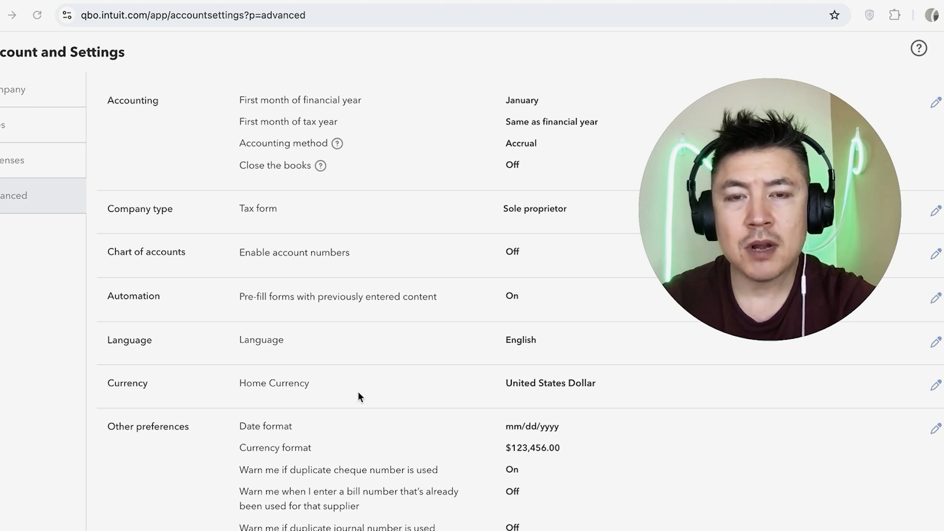
pyautogui.moveTo(211, 405)
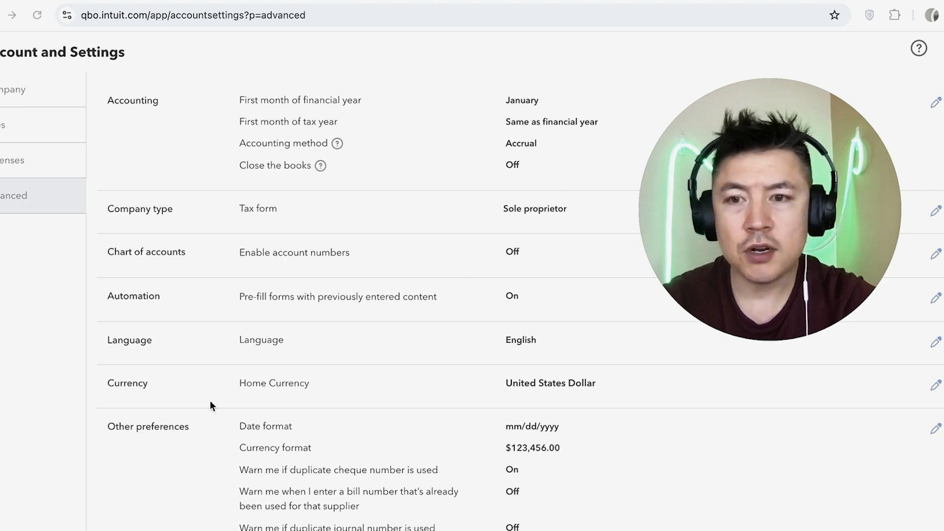
pyautogui.moveTo(295, 388)
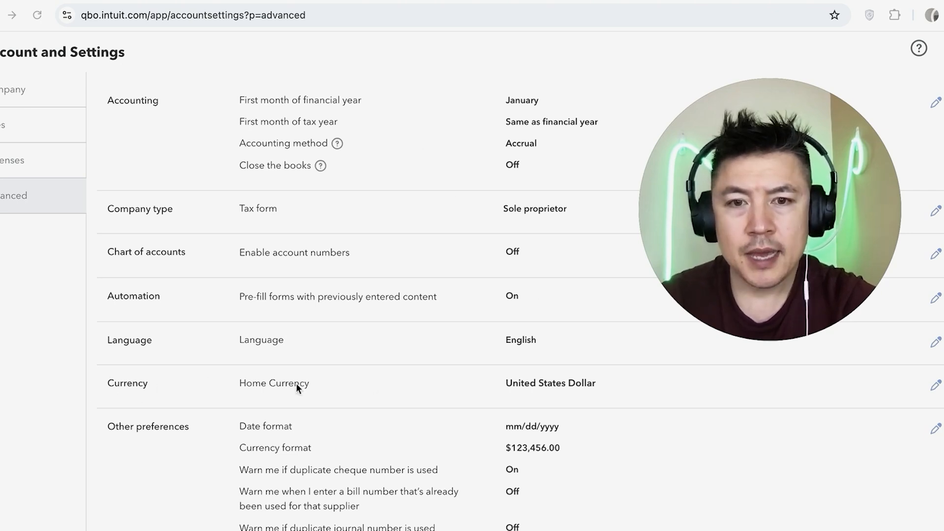
pyautogui.moveTo(937, 419)
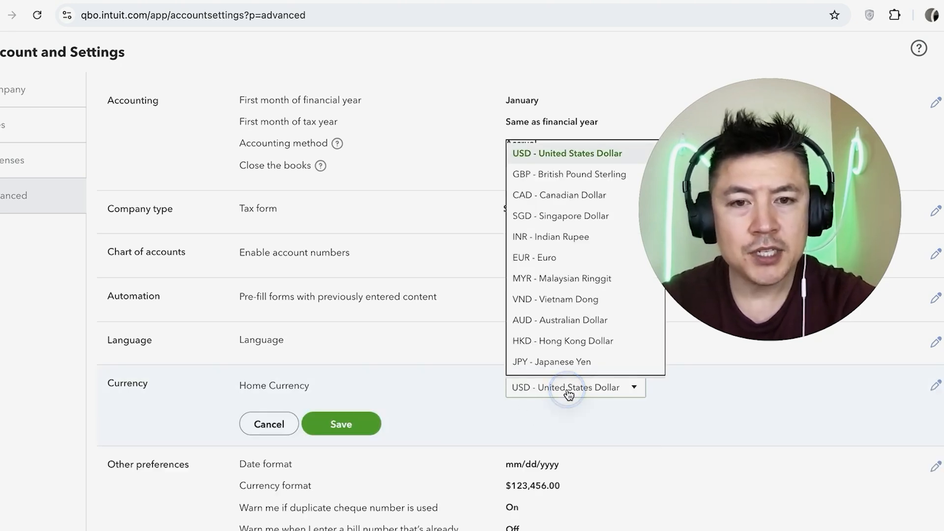
pyautogui.moveTo(560, 337)
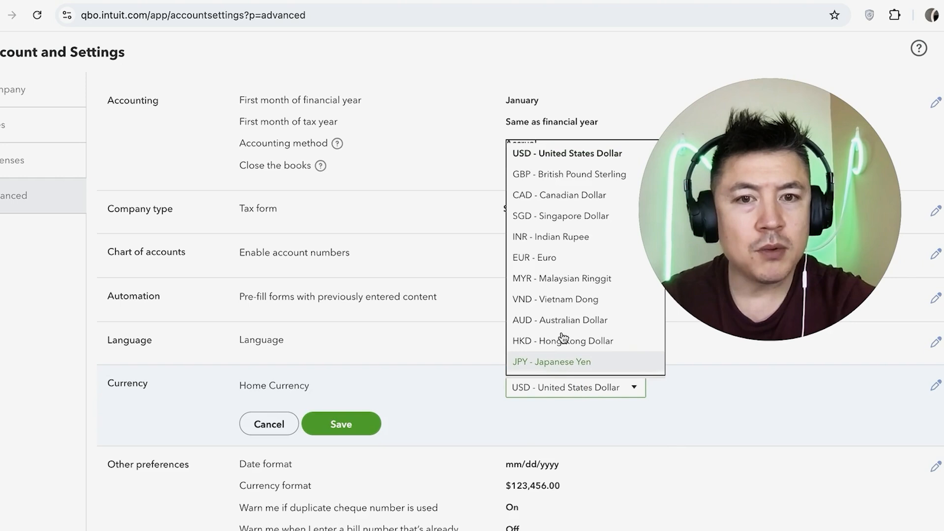
pyautogui.moveTo(555, 341)
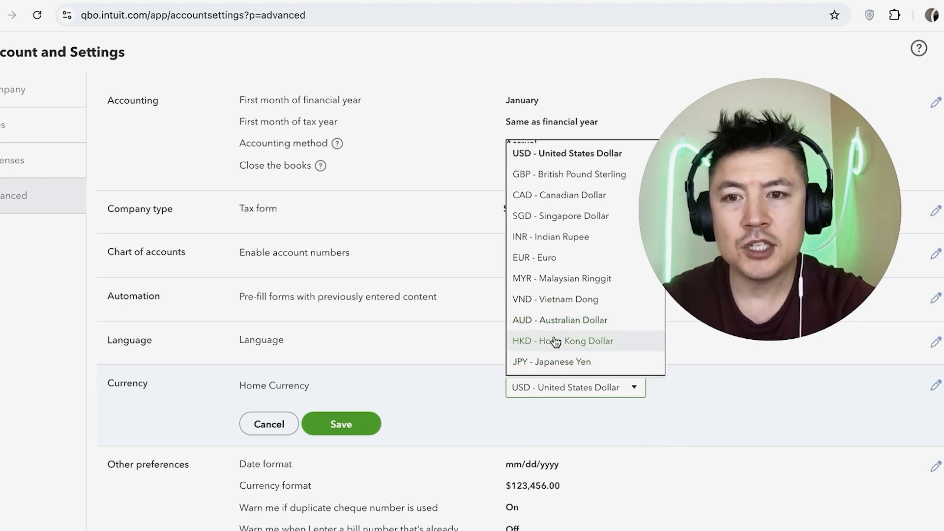
pyautogui.moveTo(547, 351)
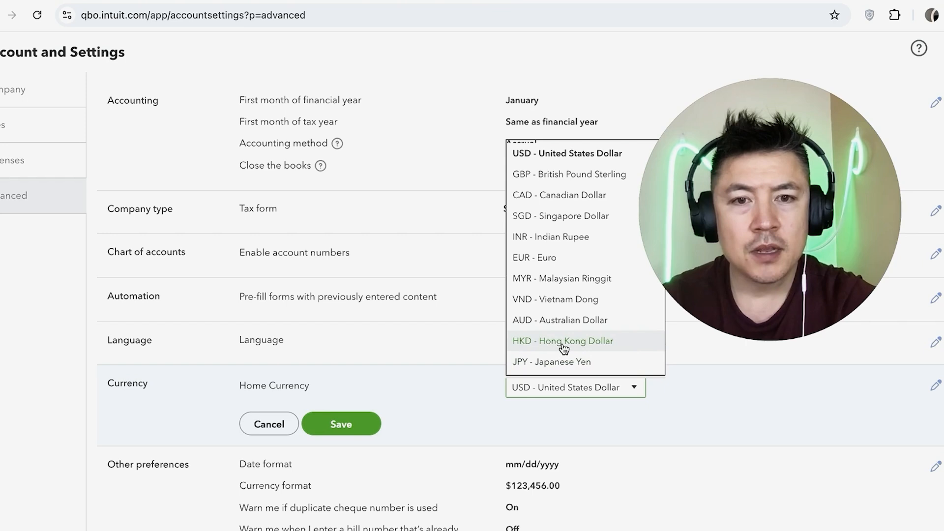
# Select HKD - Hong Kong Dollar as the Home Currency.
pyautogui.click(562, 340)
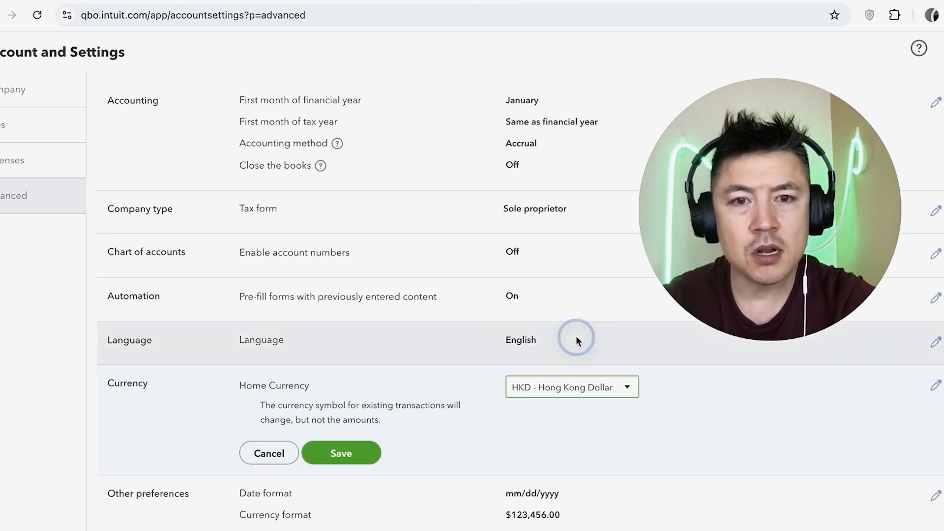
pyautogui.moveTo(623, 418)
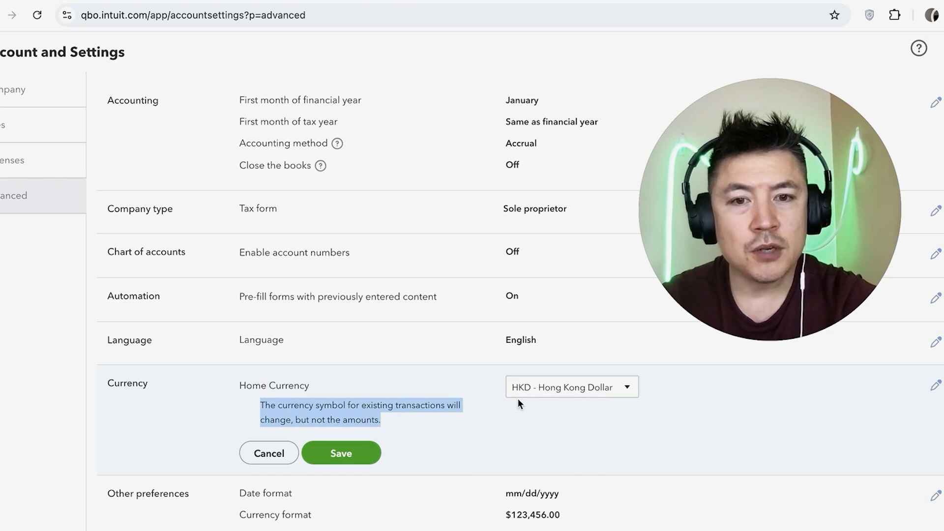
pyautogui.moveTo(392, 383)
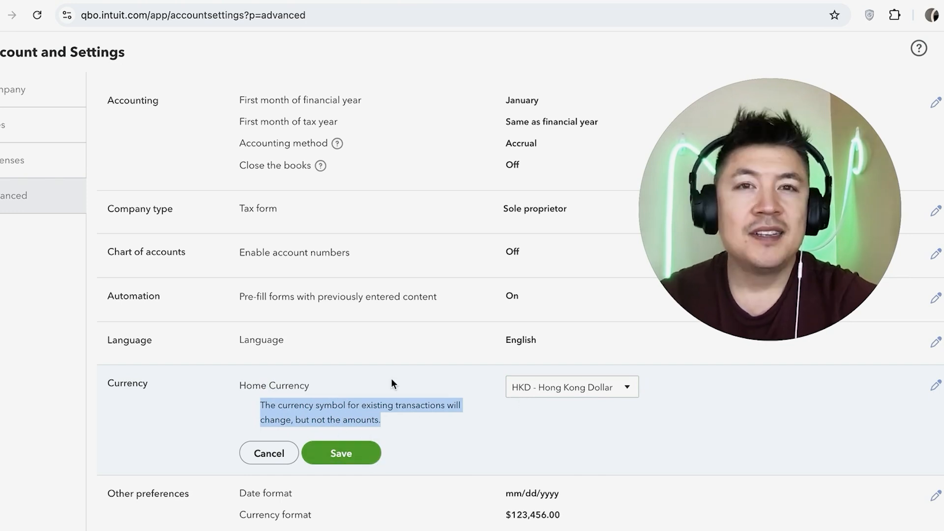